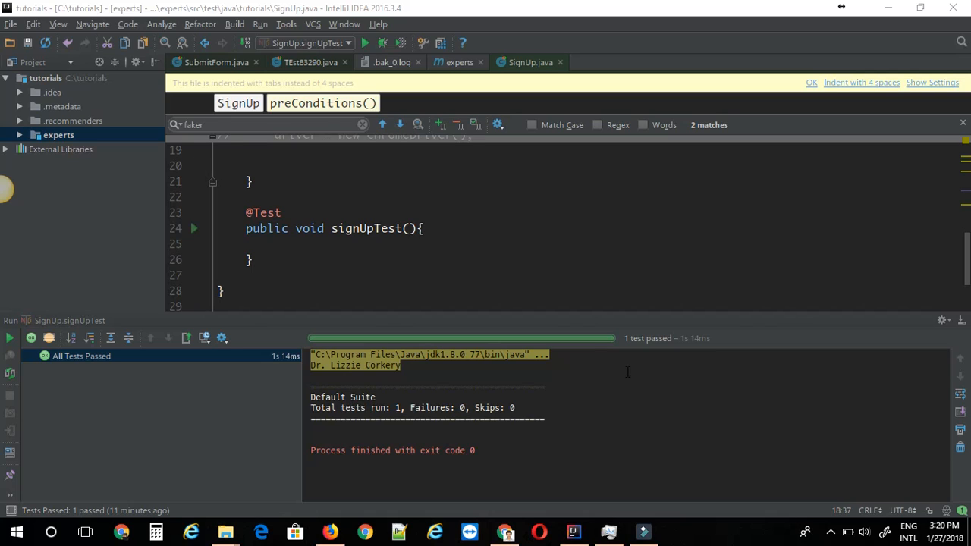
mouse_move(513, 510)
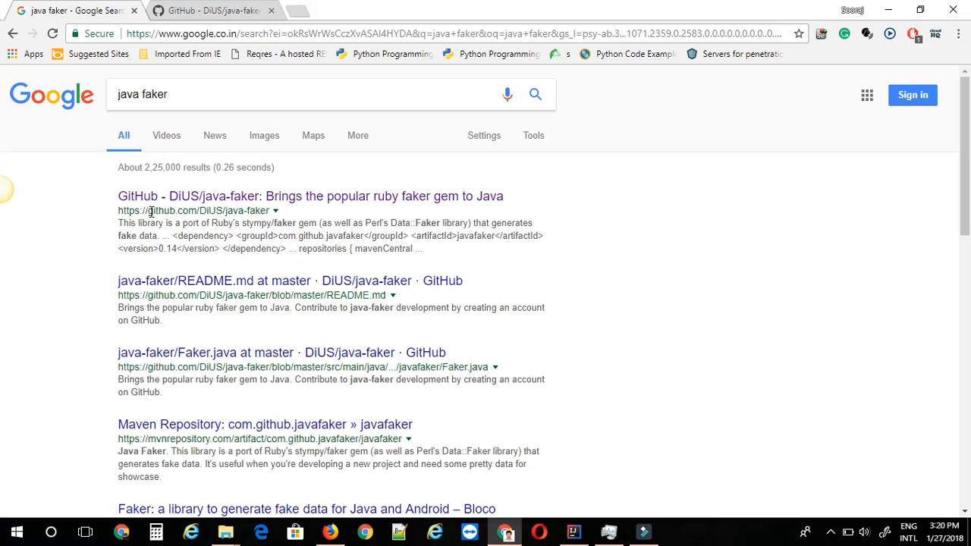
mouse_move(155, 211)
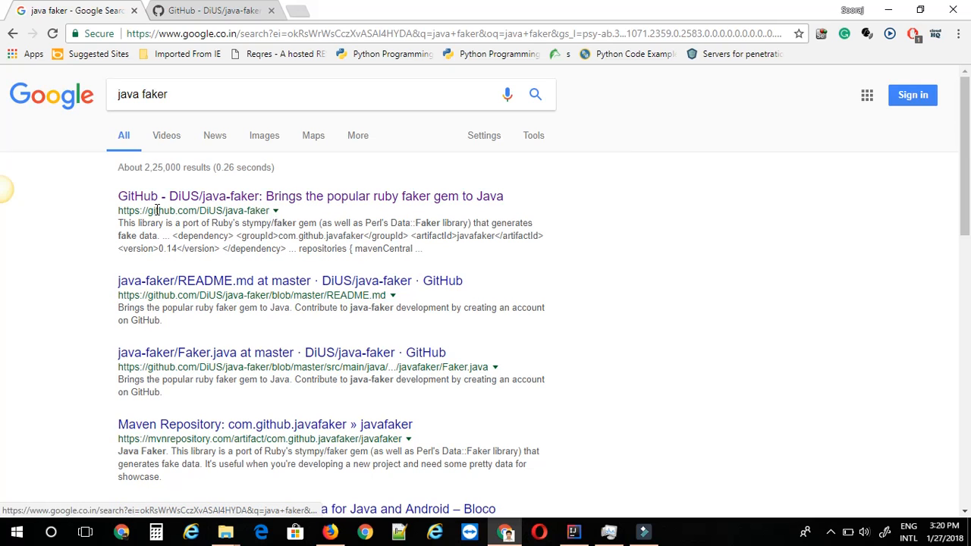
Select the java-faker Maven dependency block under Usage on the DiUS GitHub page.
left_click(212, 9)
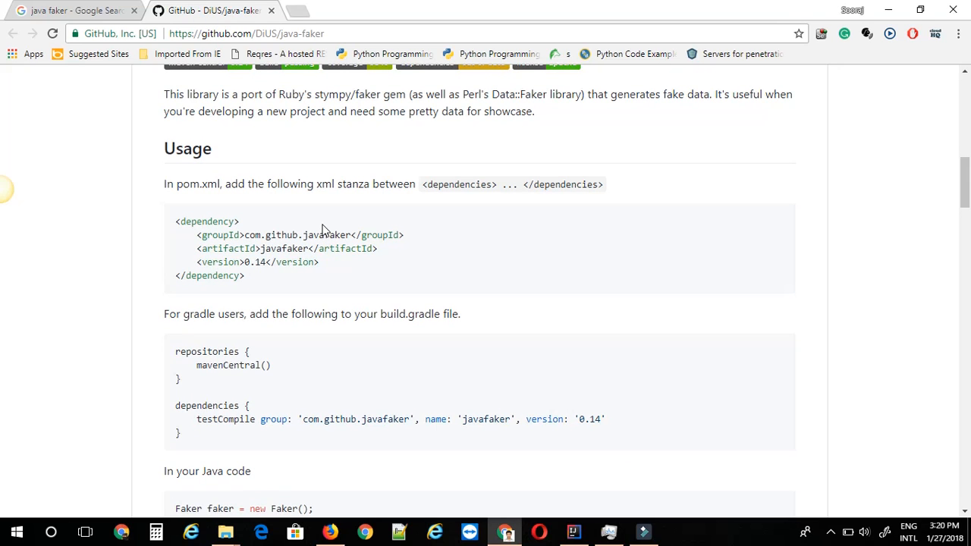
mouse_move(311, 237)
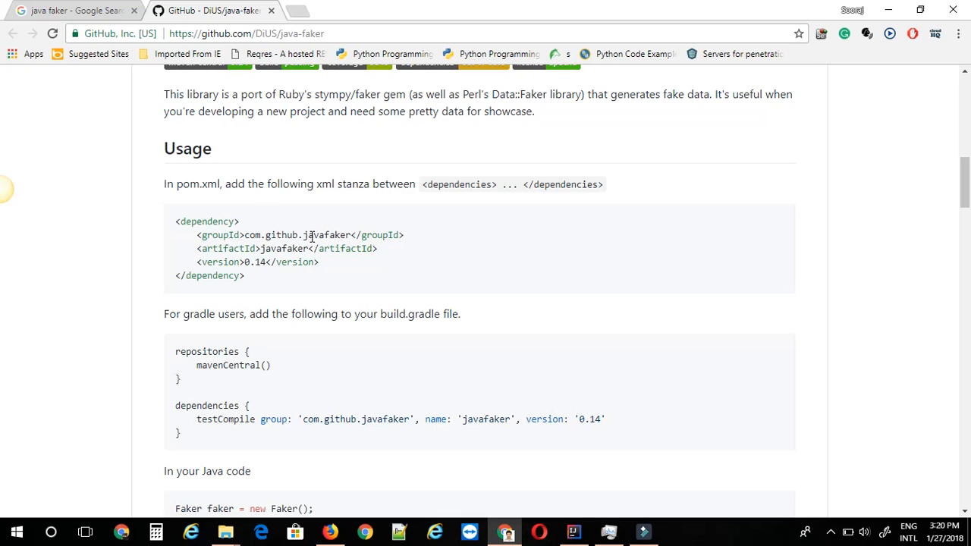
mouse_move(446, 294)
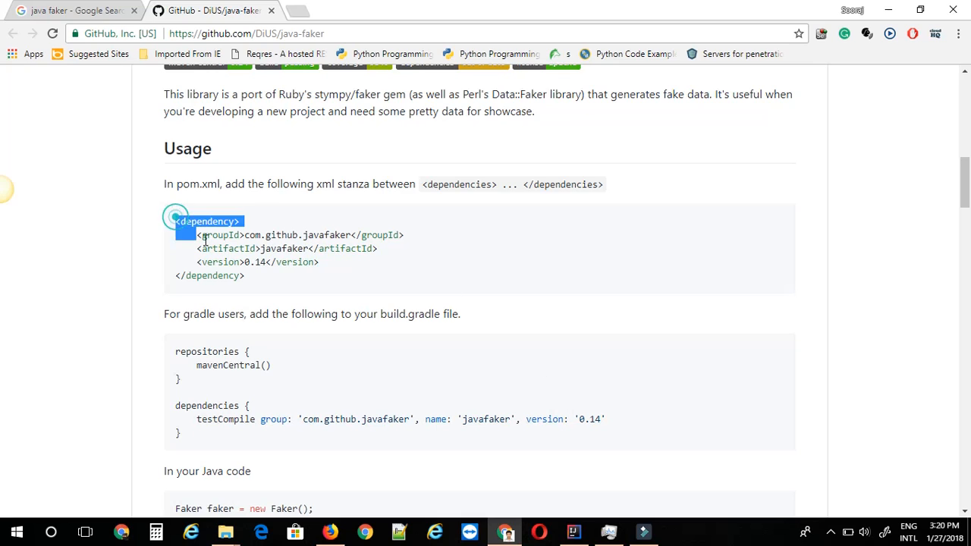
left_click_drag(176, 222, 244, 276)
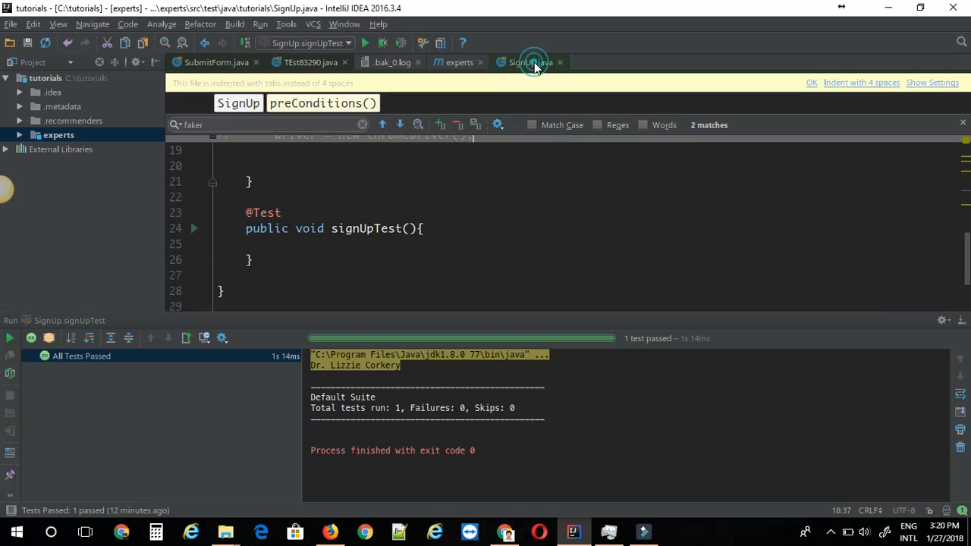
Declare Faker faker = new Faker() and print faker.name().fullName() in signUpTest.
left_click(361, 197)
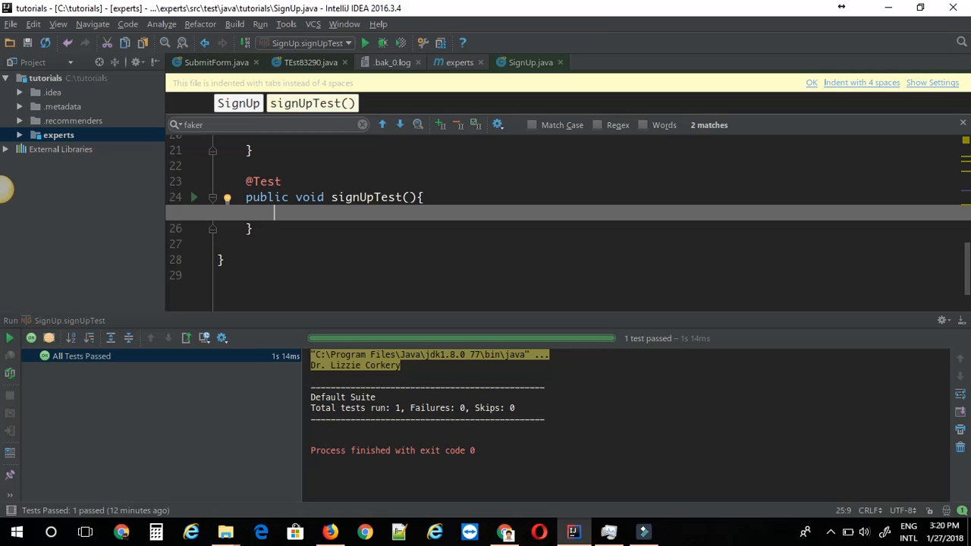
type("Fa")
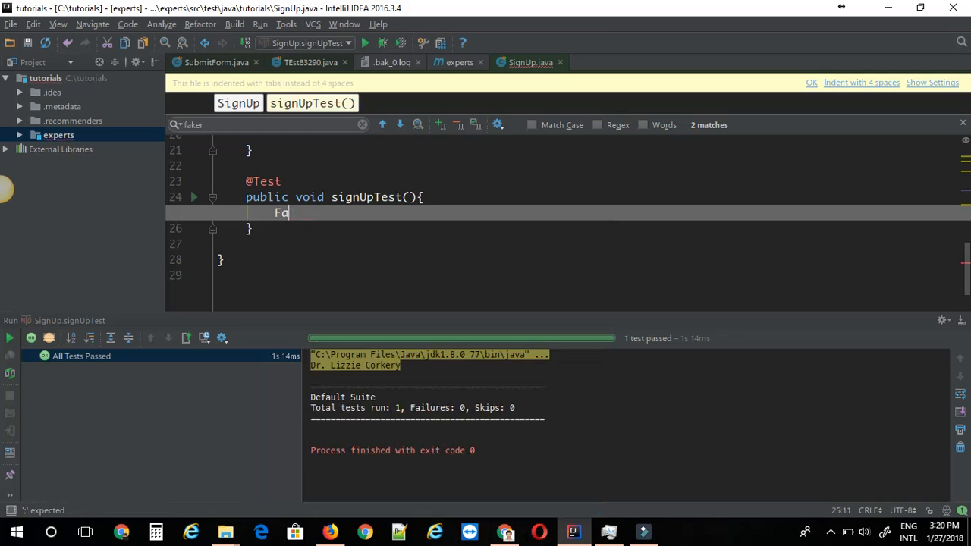
type("ker faker")
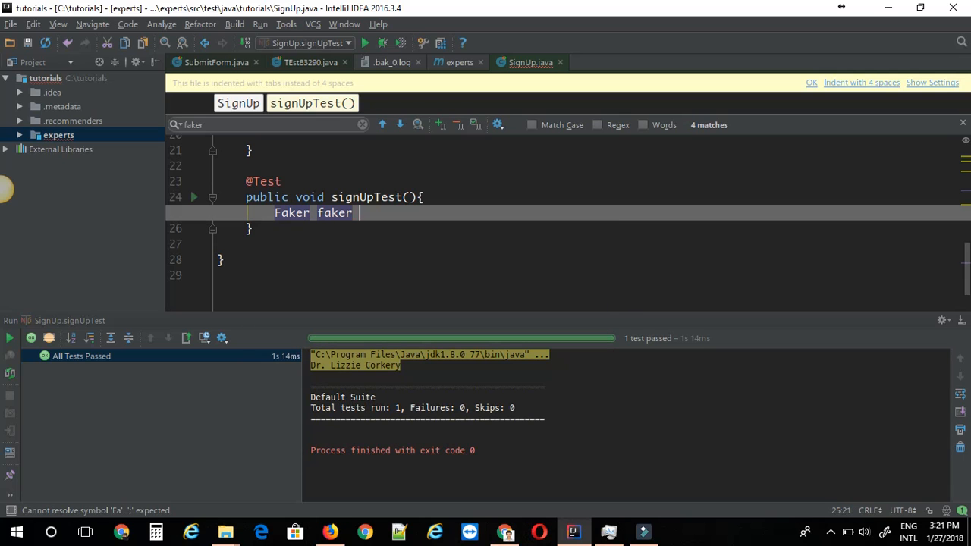
type("= new Faker();")
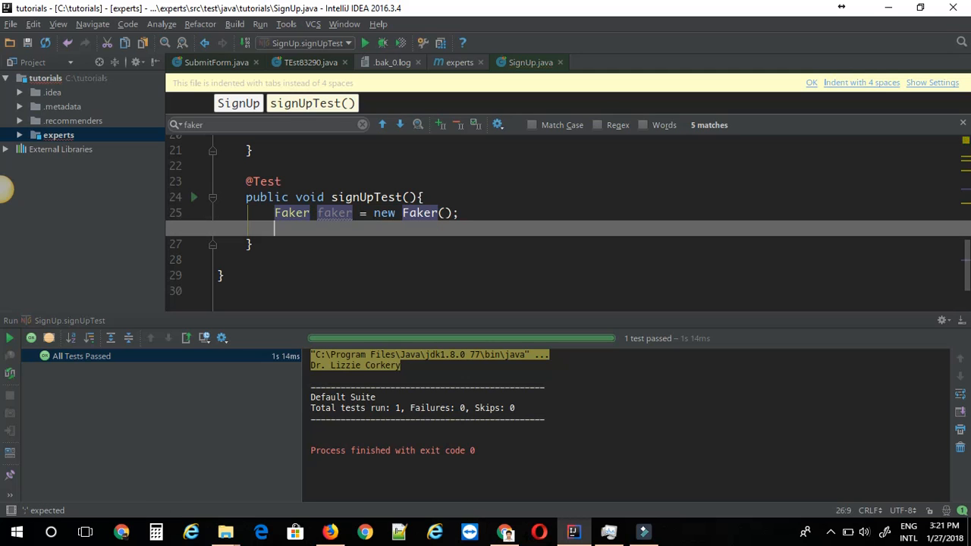
type("faker.name(")
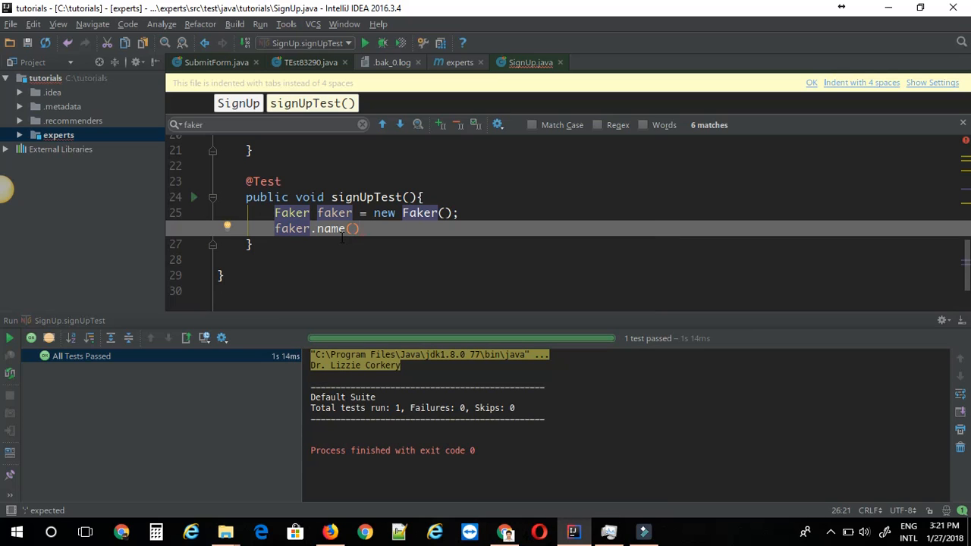
type(".")
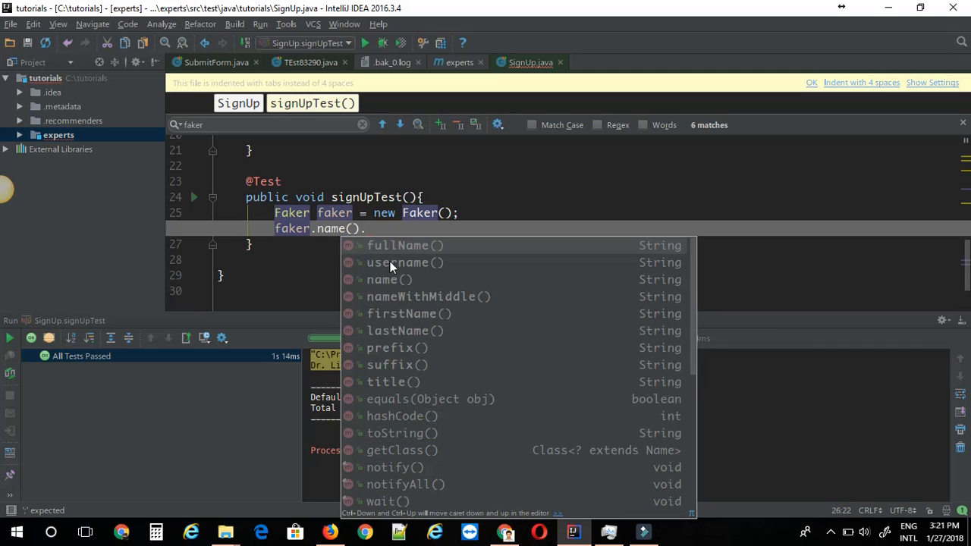
mouse_move(443, 264)
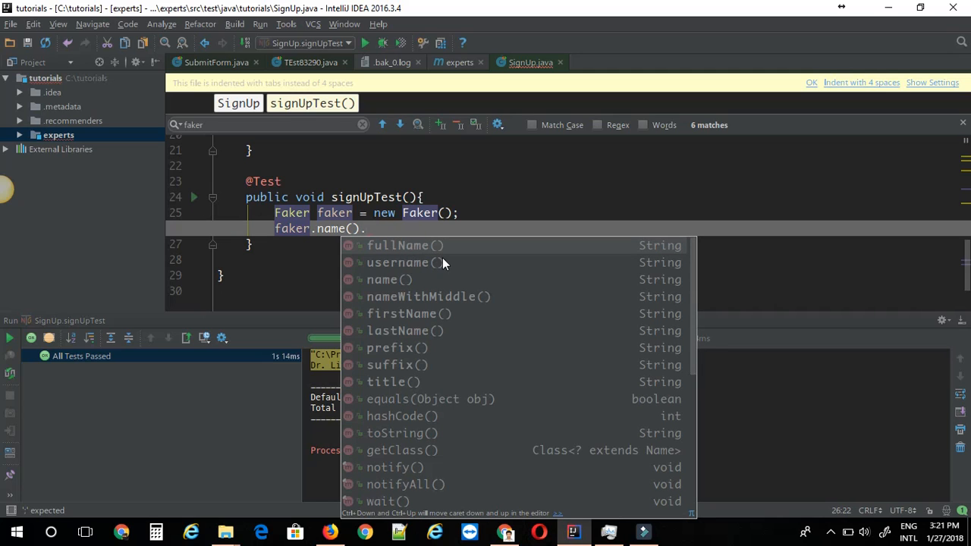
mouse_move(424, 301)
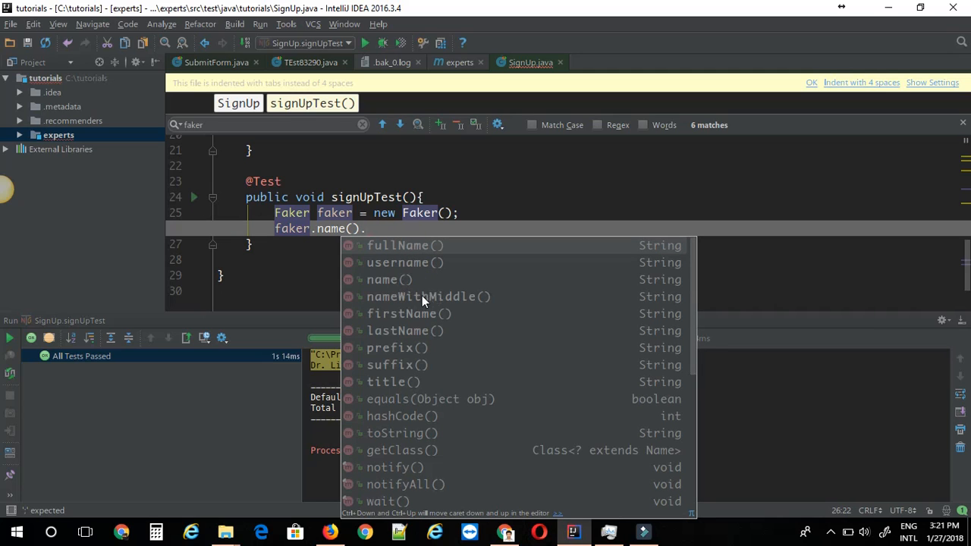
mouse_move(431, 334)
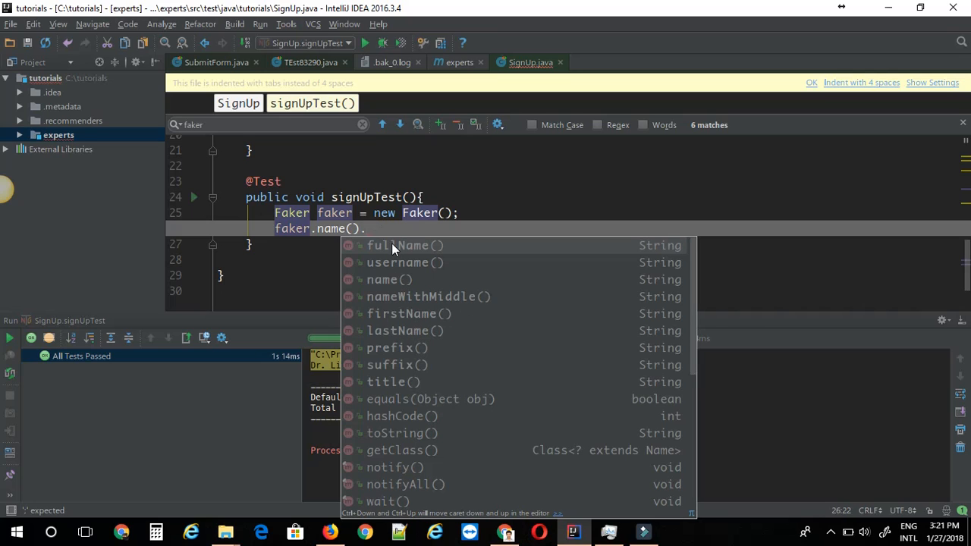
double_click(404, 246)
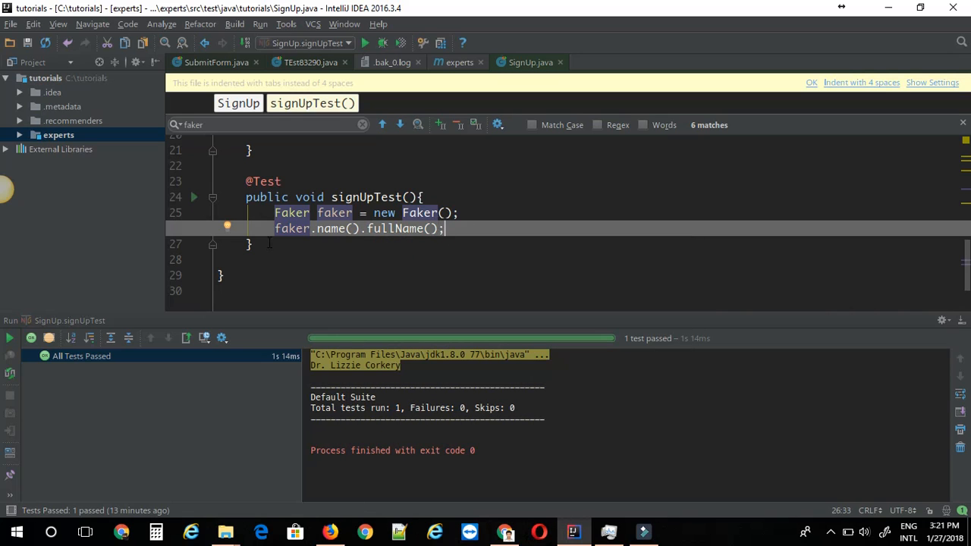
type("System.out.println()")
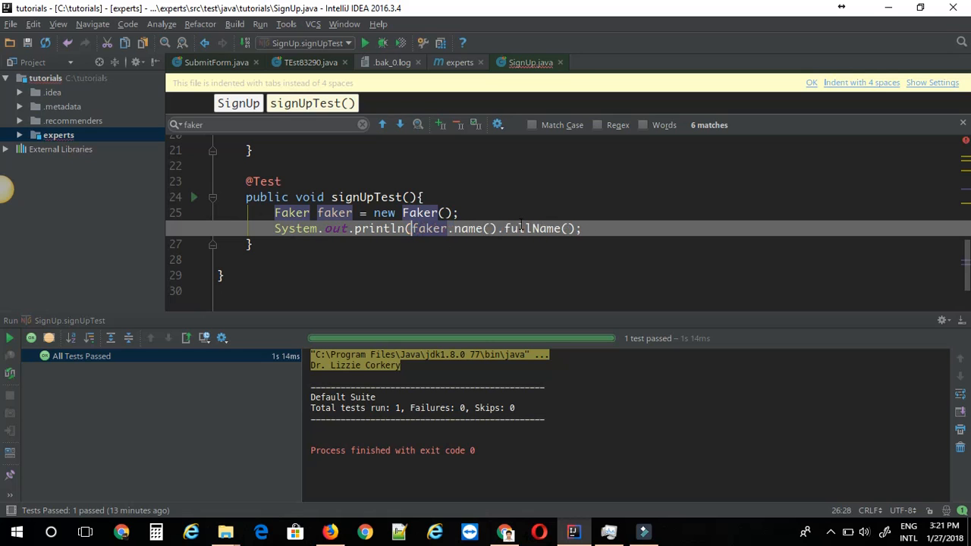
type("()")
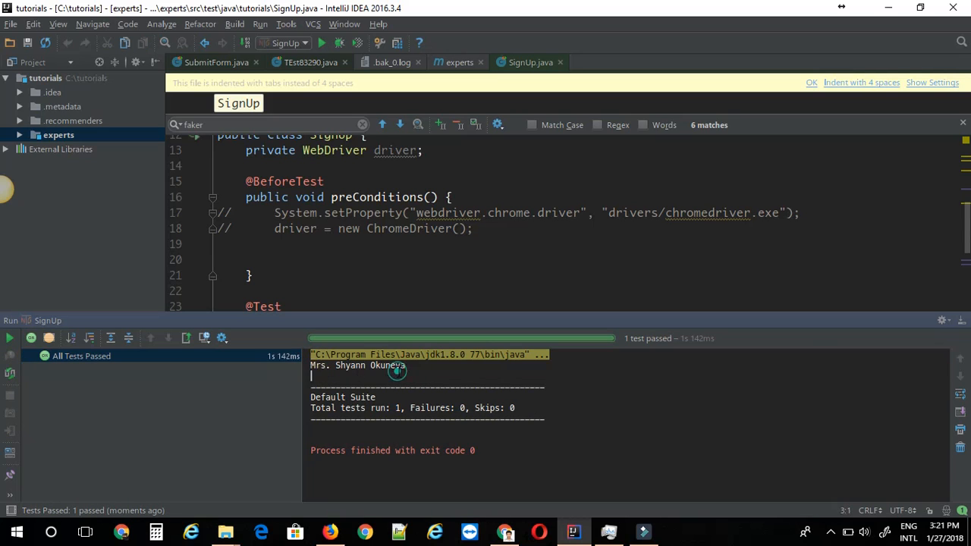
Review the printed full name and revisit the fullName print statement in the editor.
scroll("down", 3)
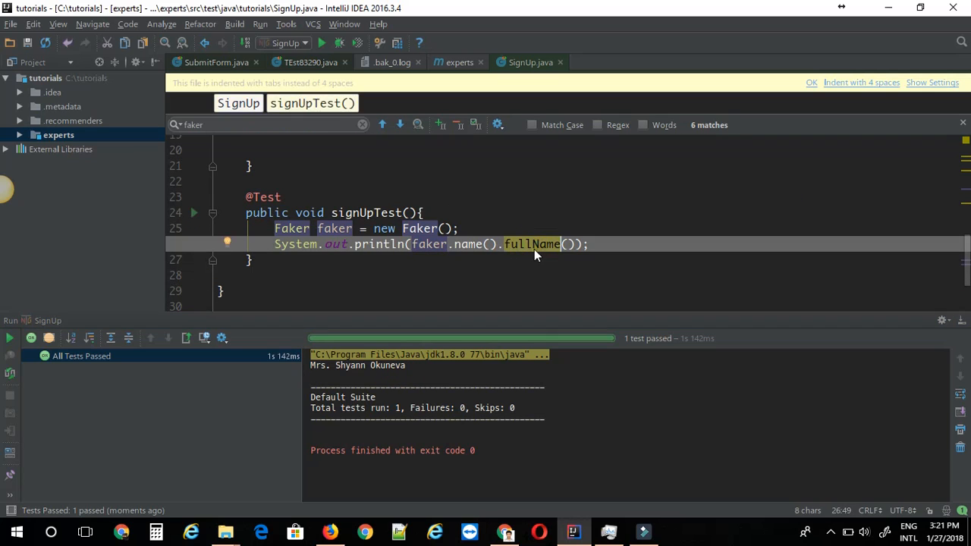
mouse_move(548, 252)
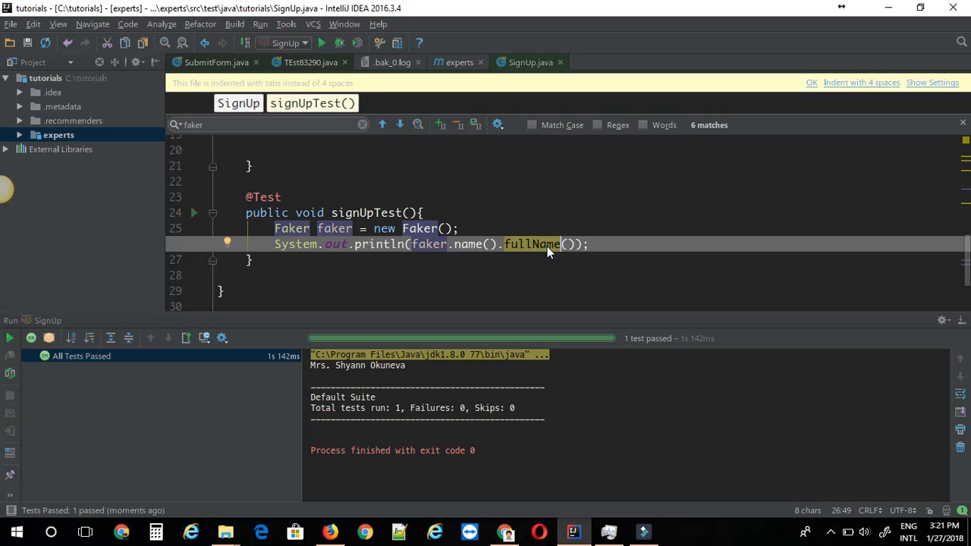
left_click(610, 244)
type("//")
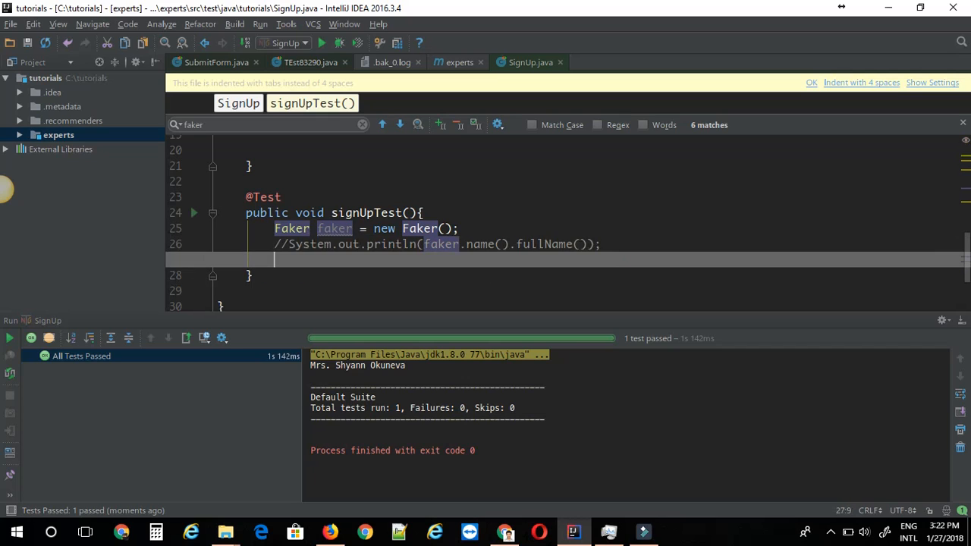
Declare String firstName = faker.name().firstName() and start a comment below.
type("String")
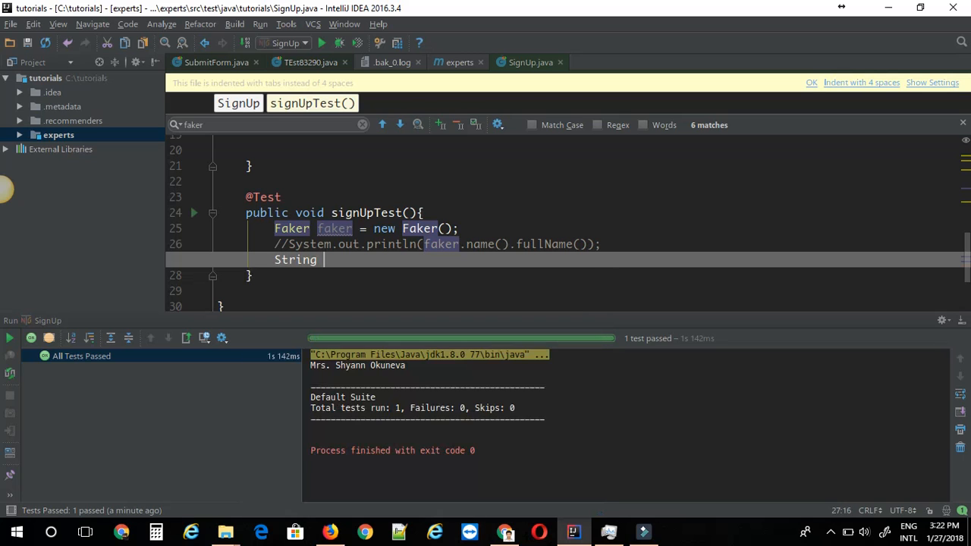
type("firstN")
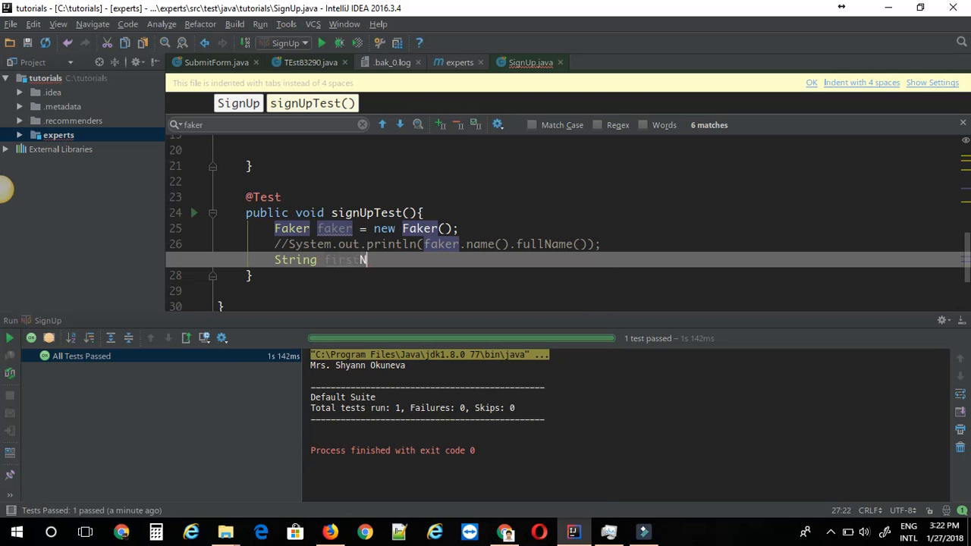
type("ame =")
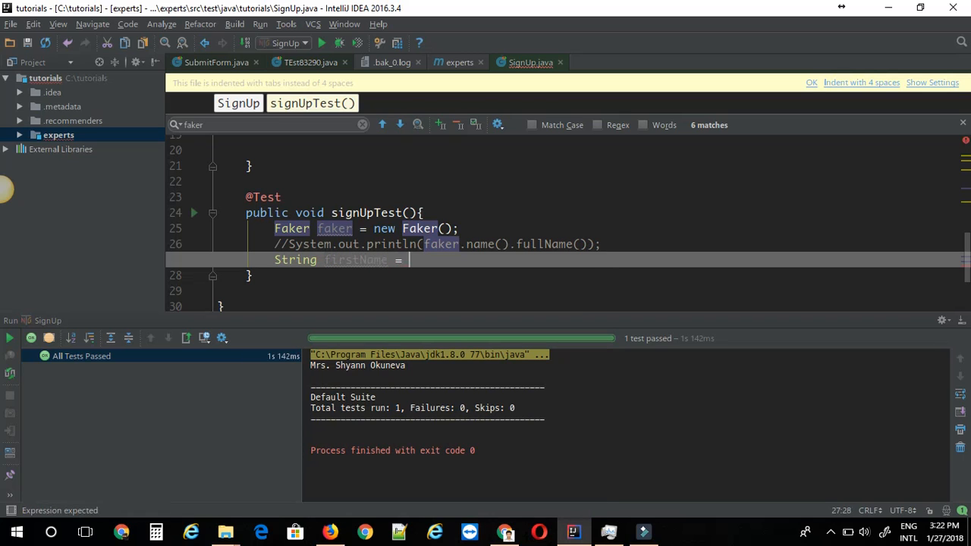
type("fakere.")
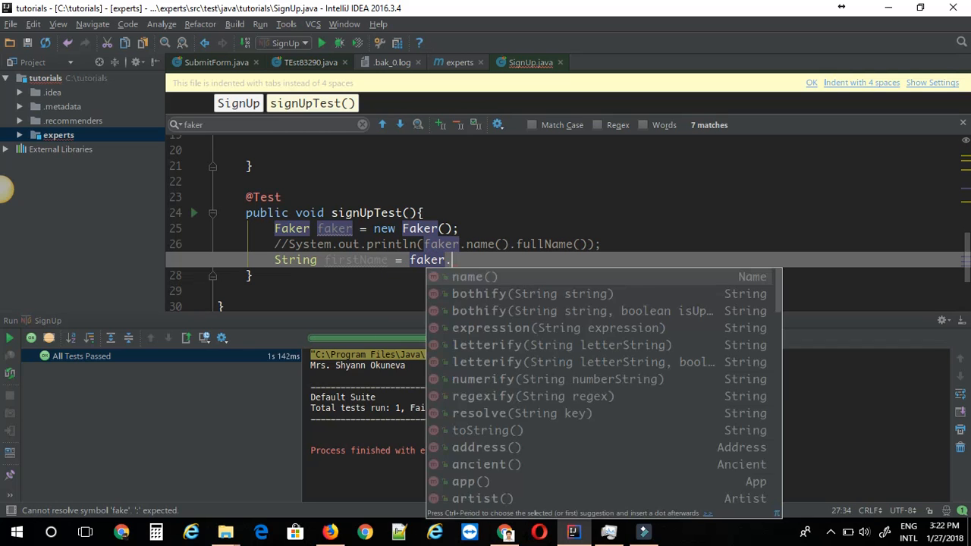
type("name().f")
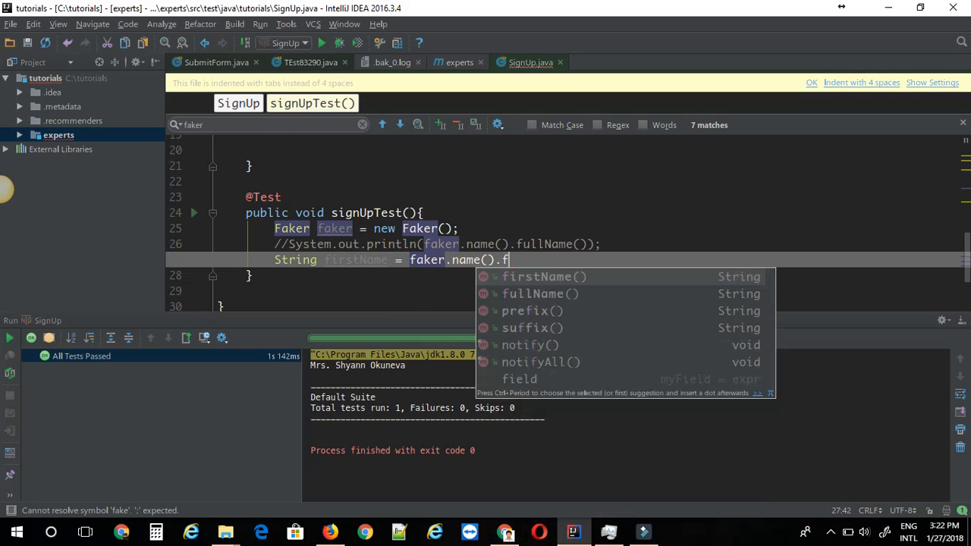
left_click(537, 276)
type("String lastName = faker.name().lastName();")
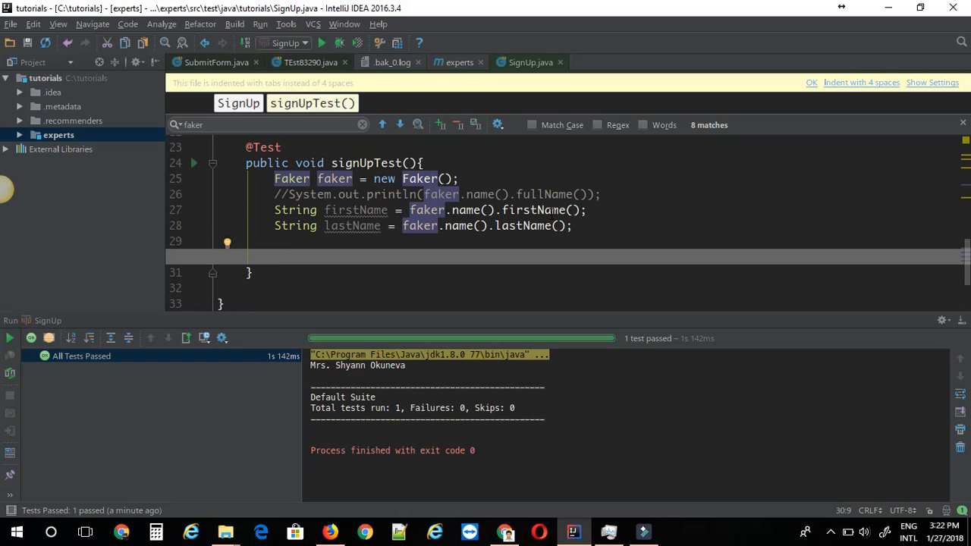
type("// fist")
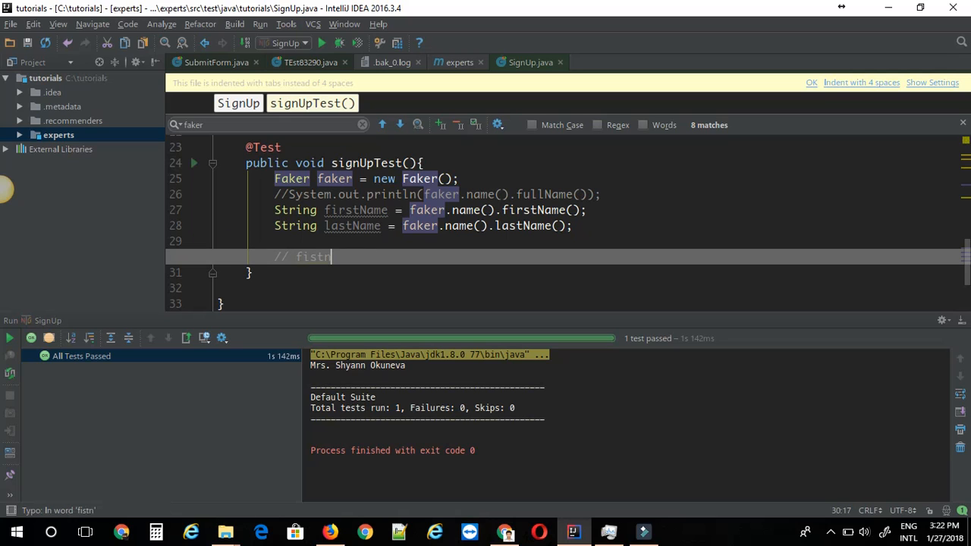
type("name = \"\"")
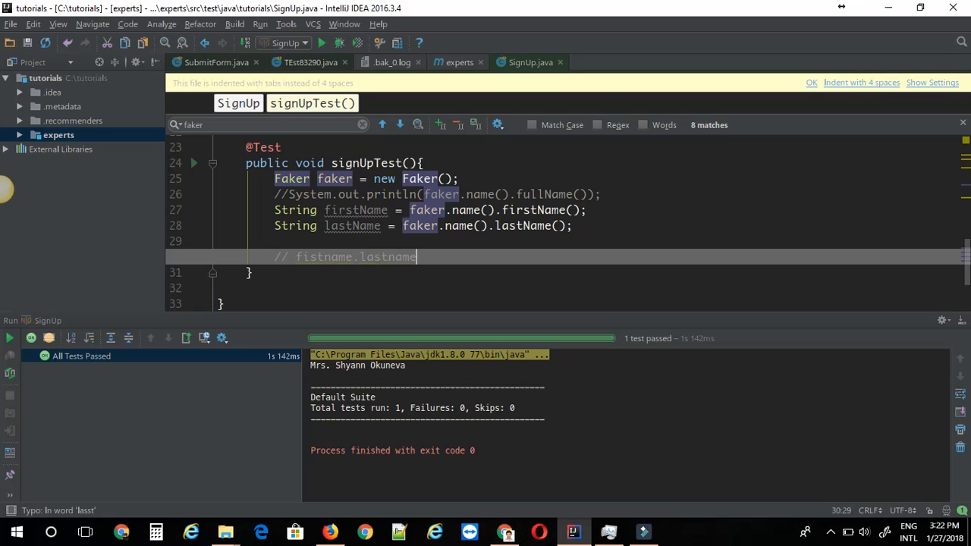
type("@domain.com")
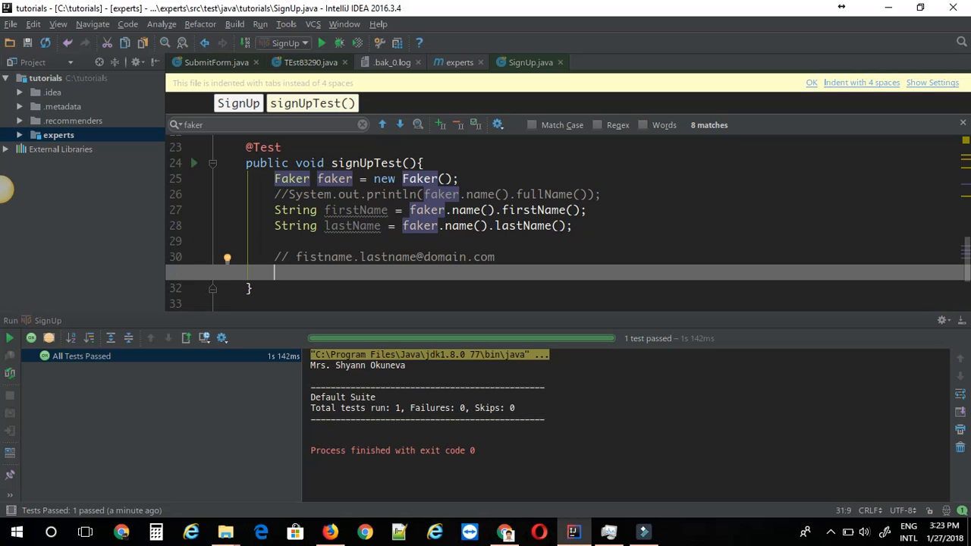
type("String email = s")
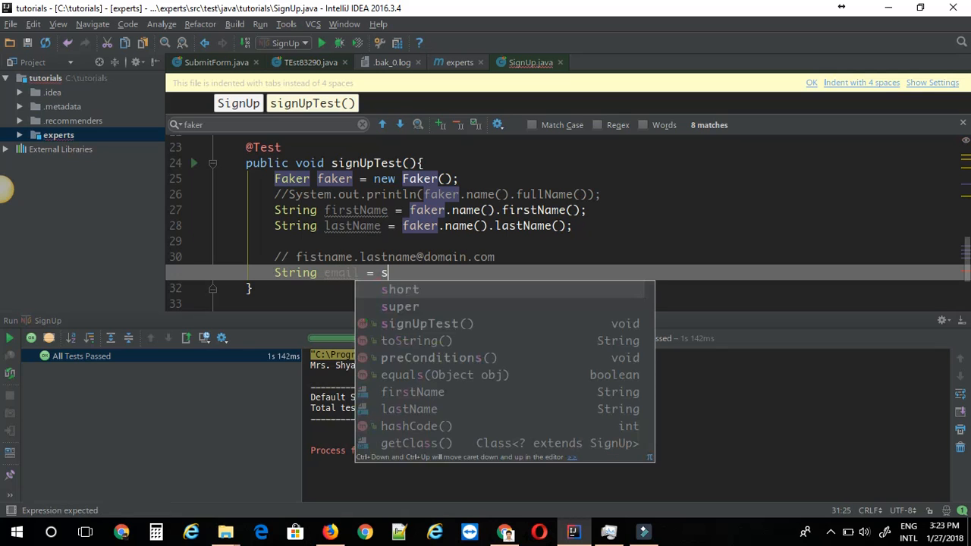
type("firstName.toLowerCase() + \".")
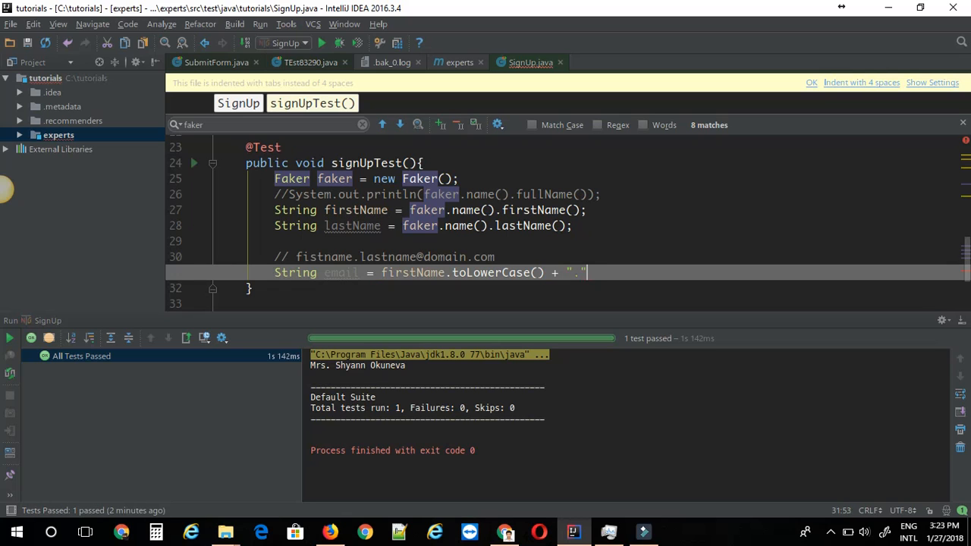
type("+")
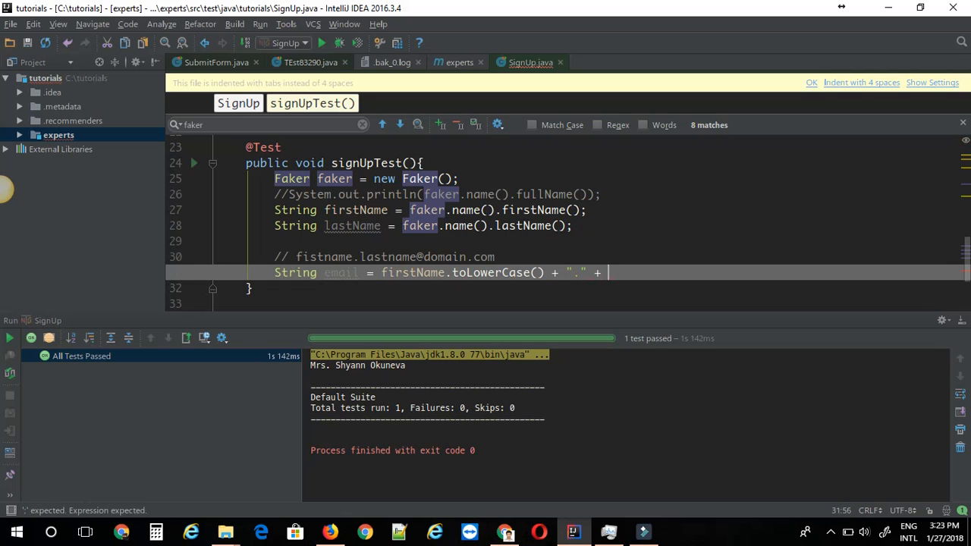
type("lastName.toLowerCase() +")
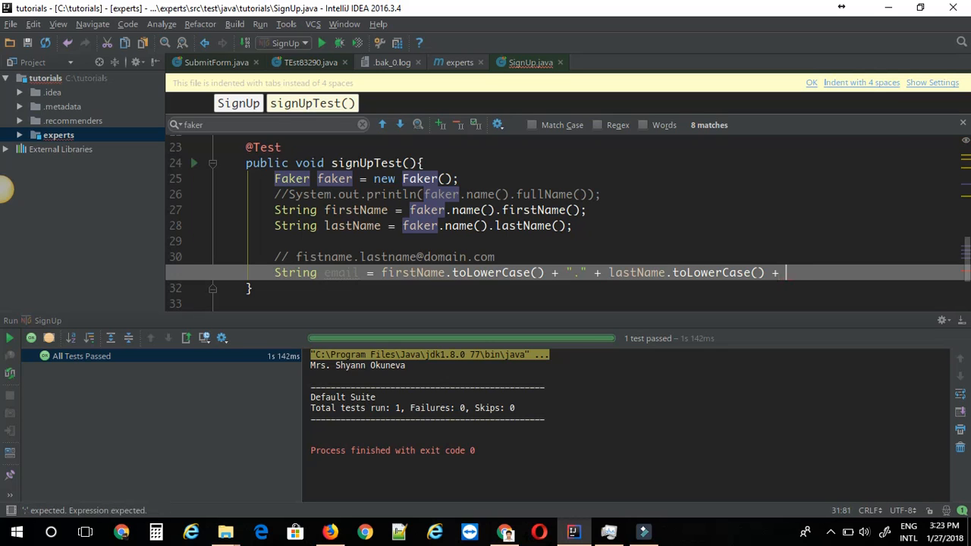
type("\"@dom\"")
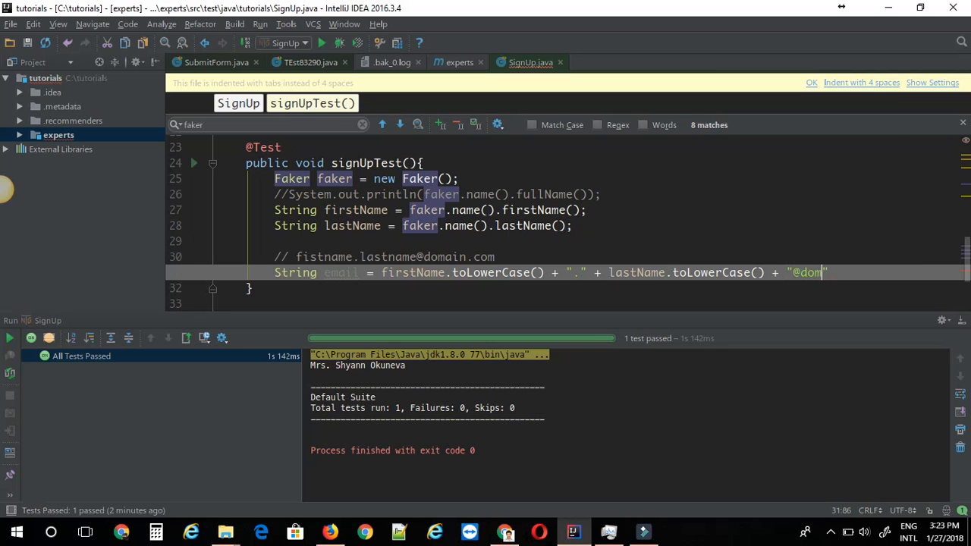
type("ain.co")
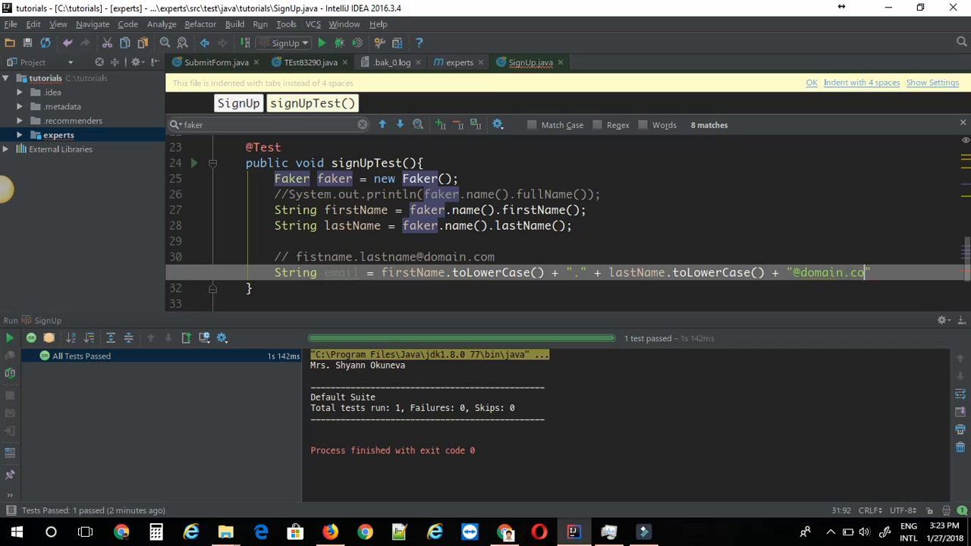
type("m\";")
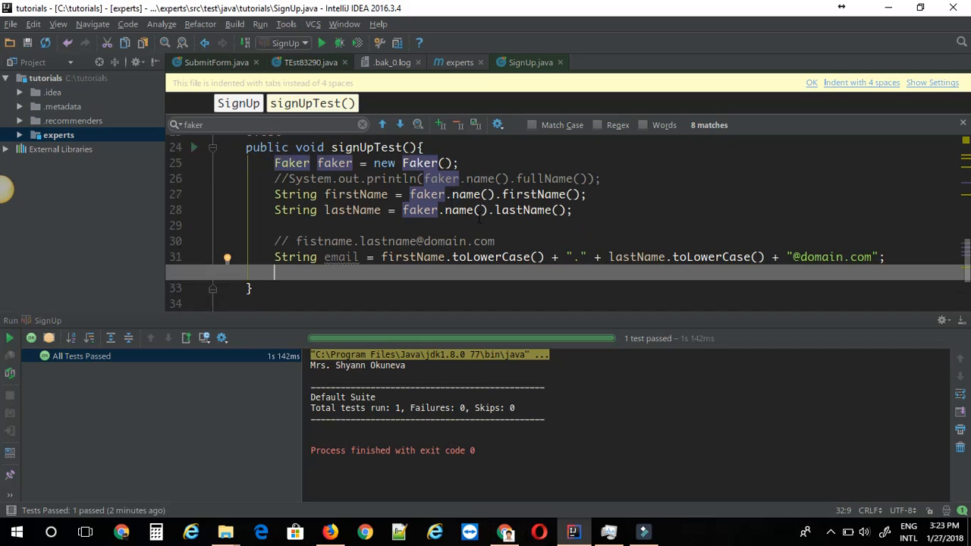
Add println statements for firstName, lastName and email via the sout template.
type("sout")
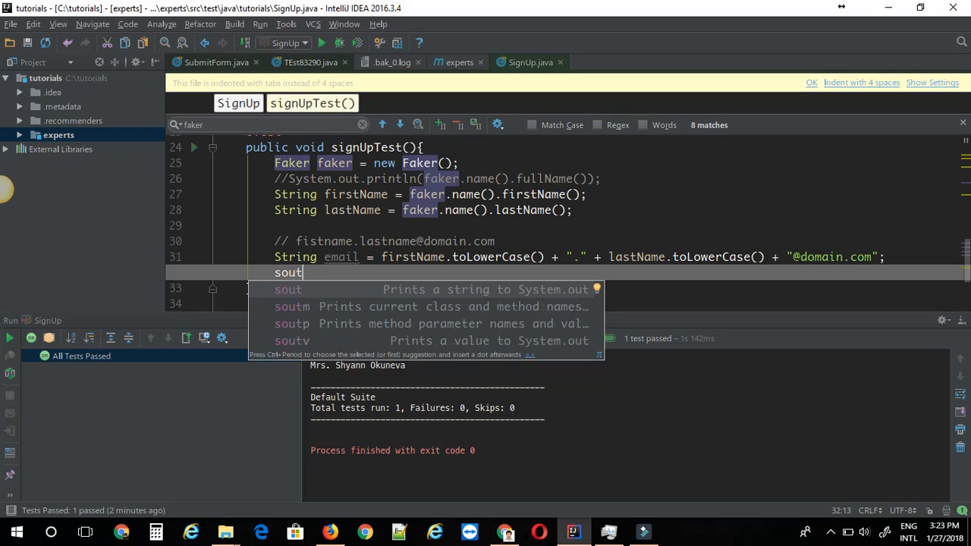
key("Tab")
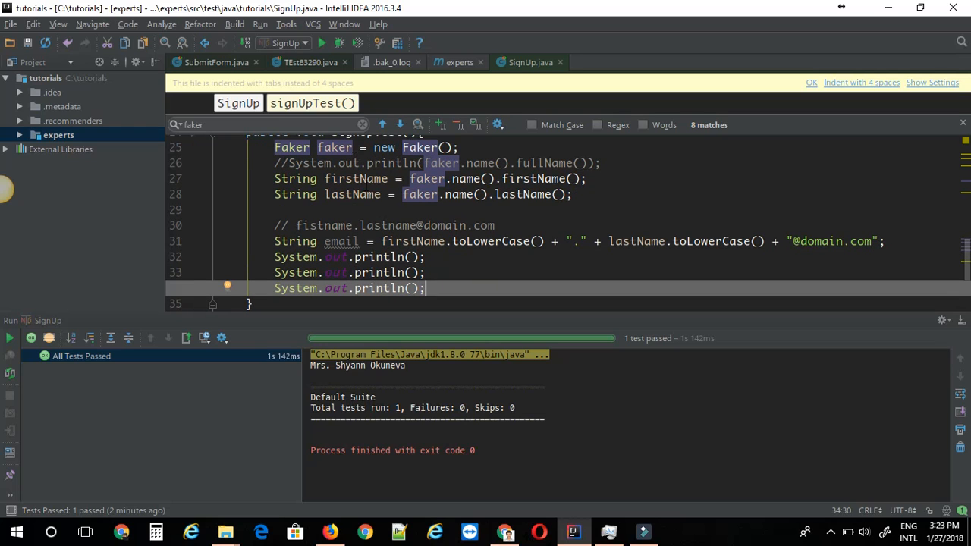
type("firstName")
left_click(350, 272)
type("l")
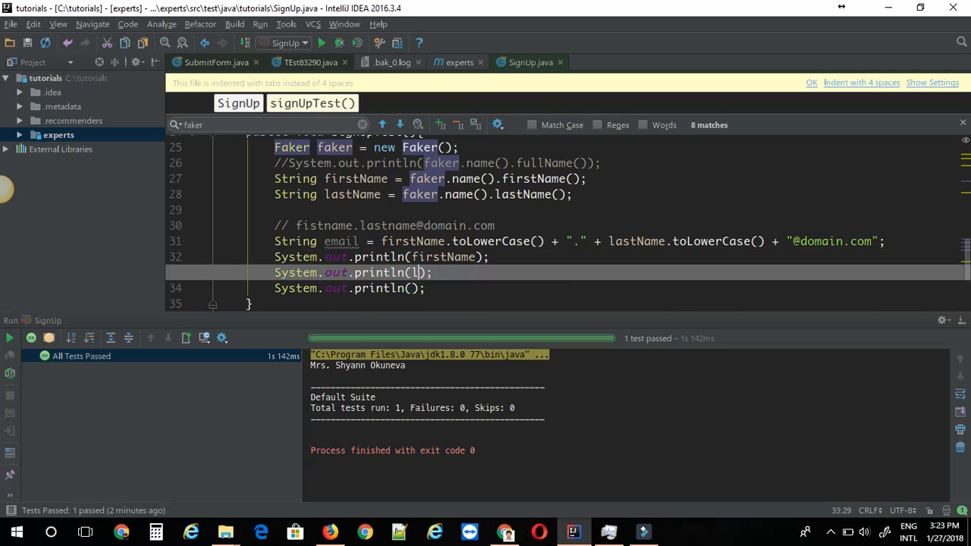
type("astName")
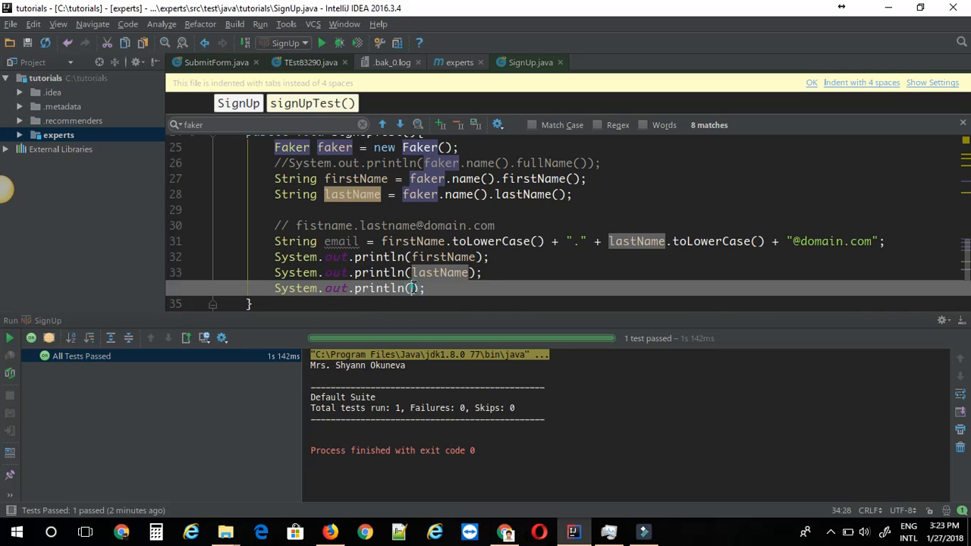
type("email")
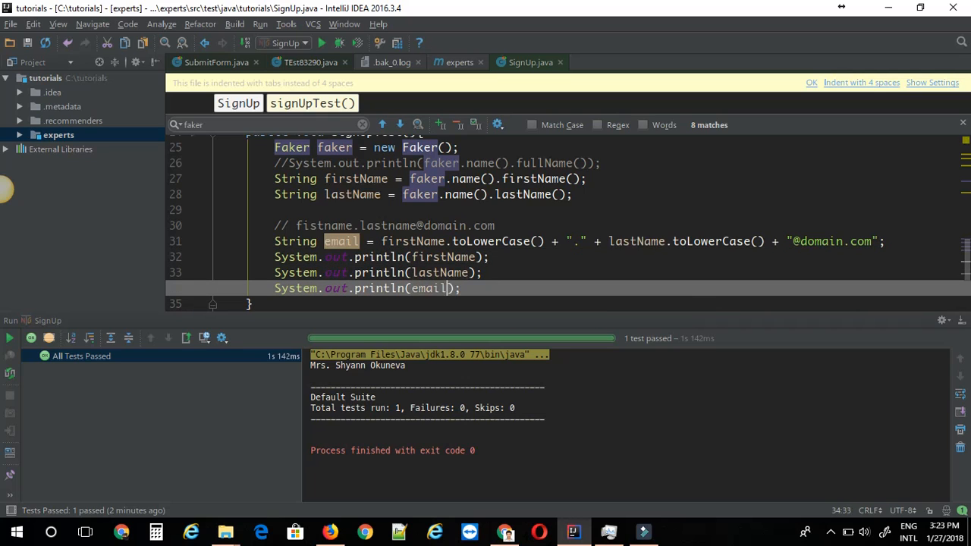
right_click(516, 241)
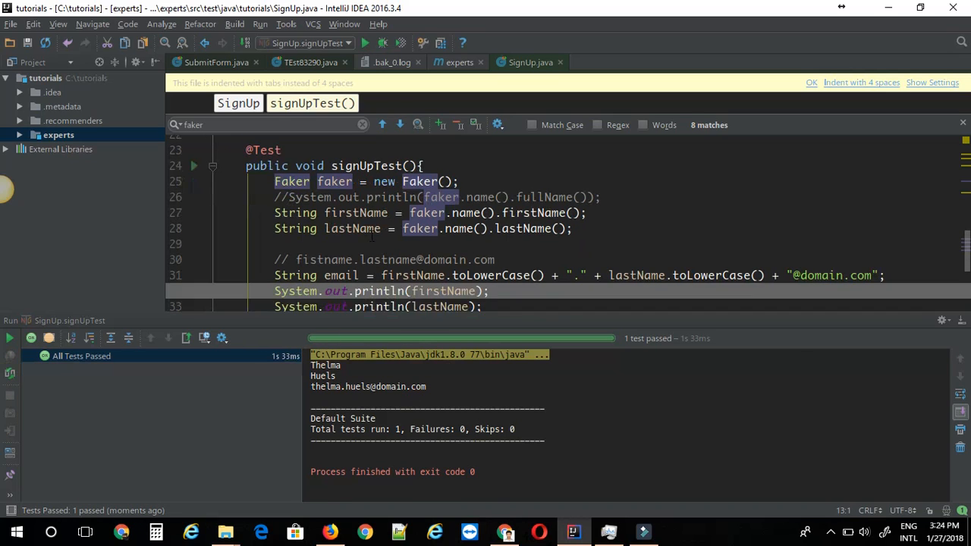
Compare the console's generated email against the lastName call on line 28.
scroll("down", 3)
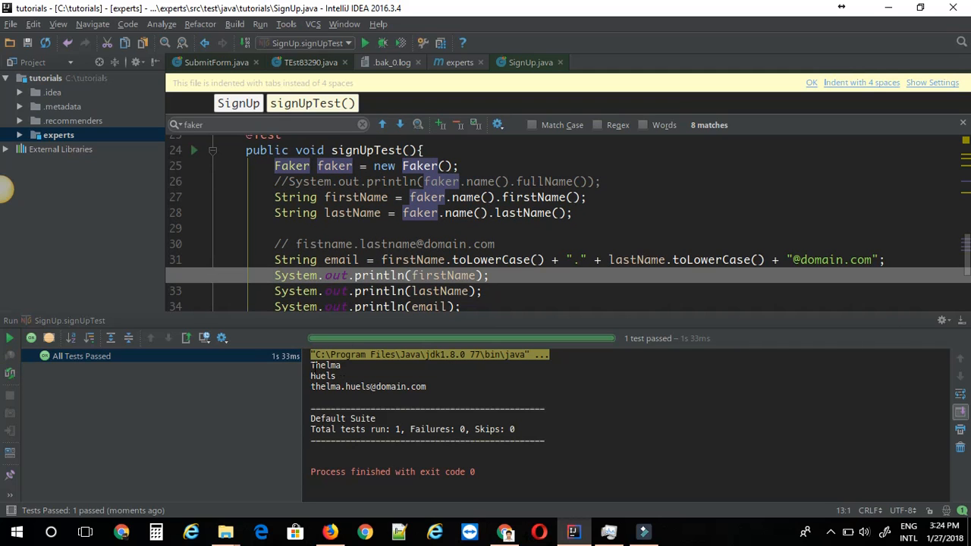
double_click(326, 365)
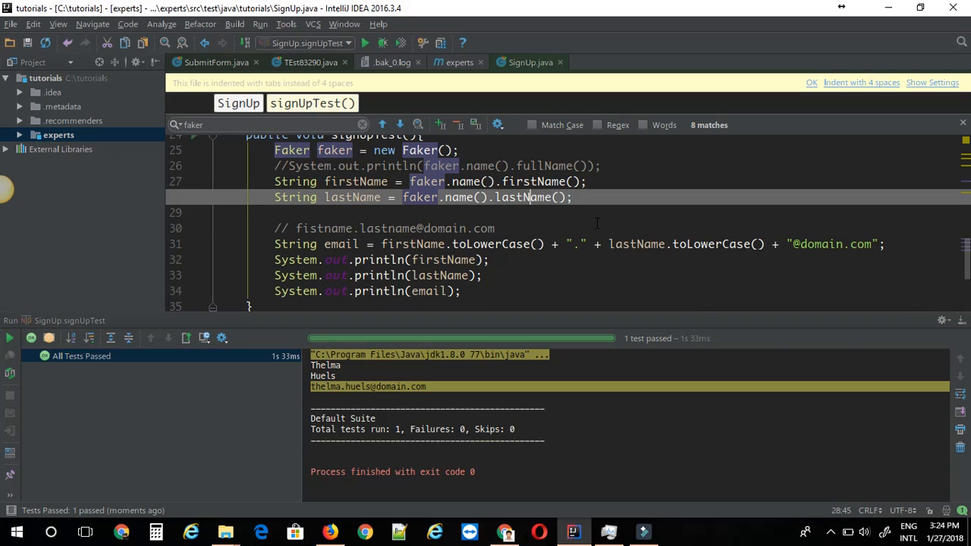
mouse_move(563, 223)
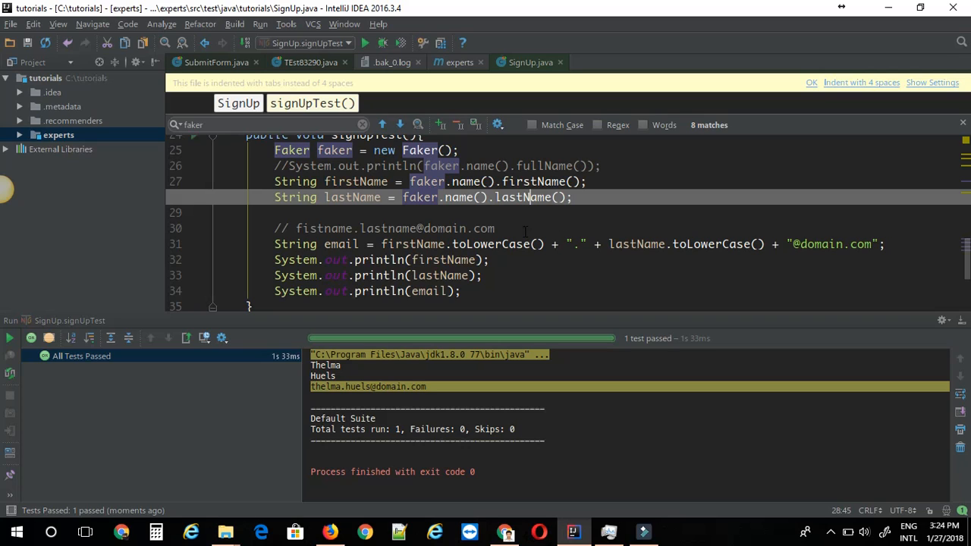
mouse_move(523, 231)
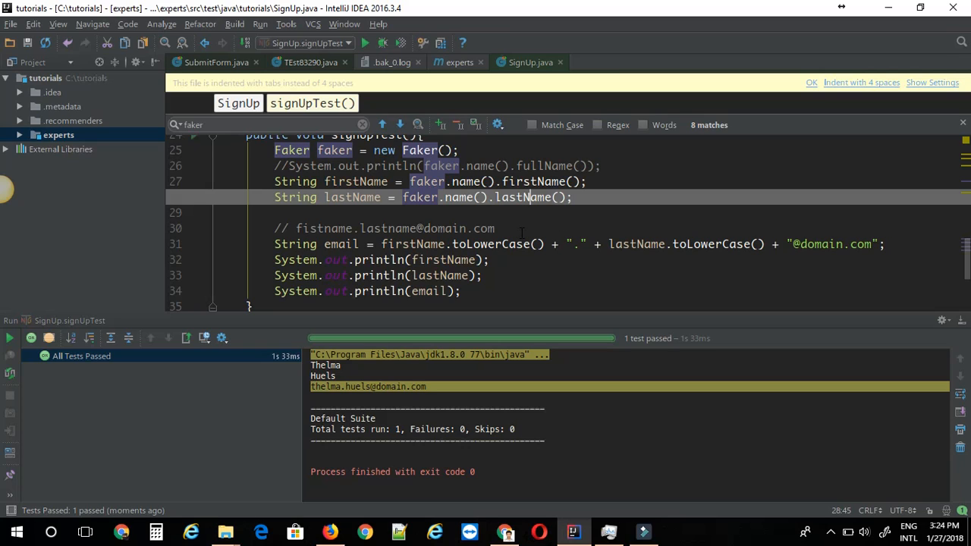